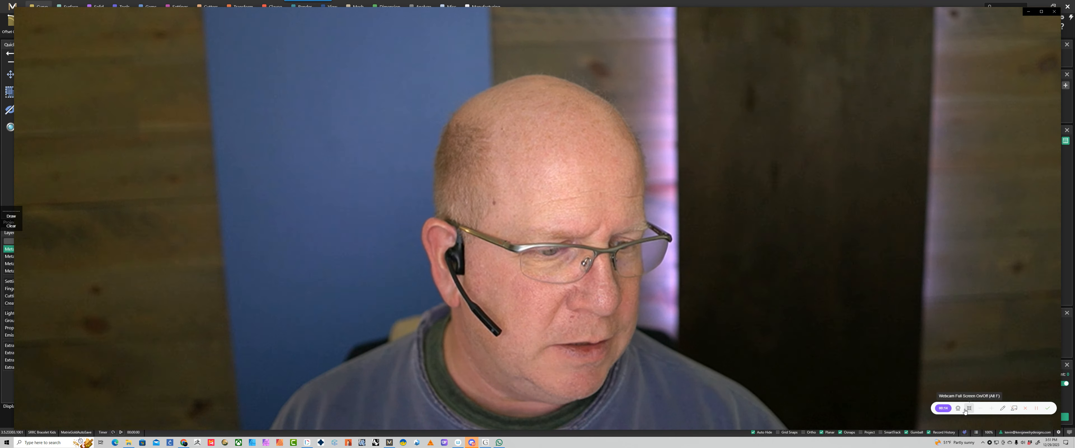
Bring up the Project Manager's Rails library listing the Cathedral rail presets.
left_click(969, 408)
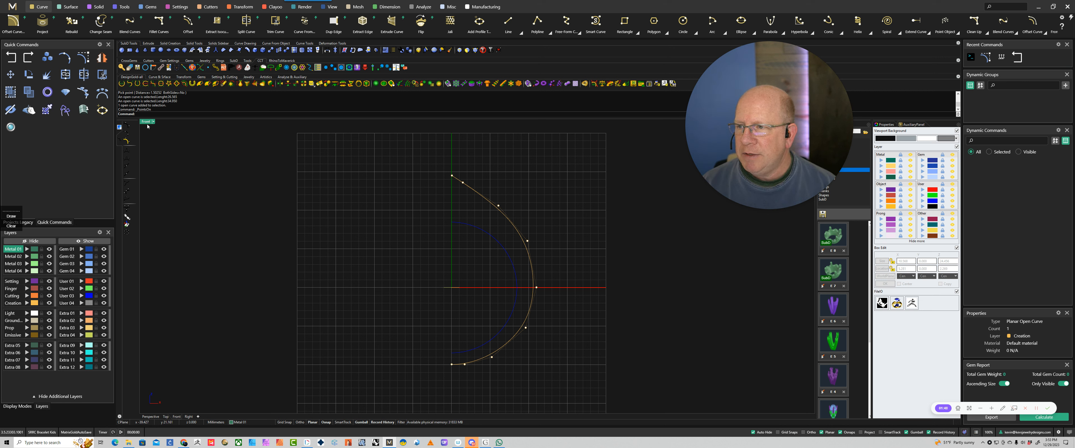
mouse_move(211, 182)
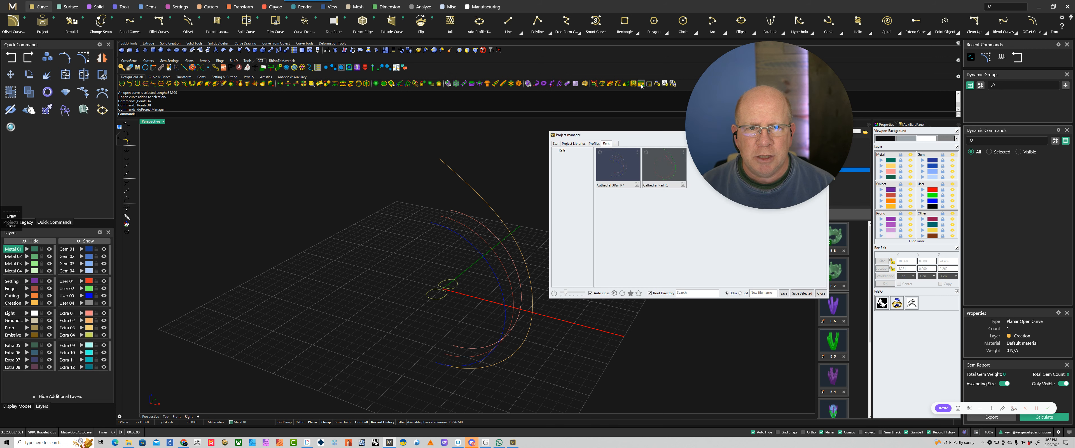
left_click_drag(614, 134, 295, 66)
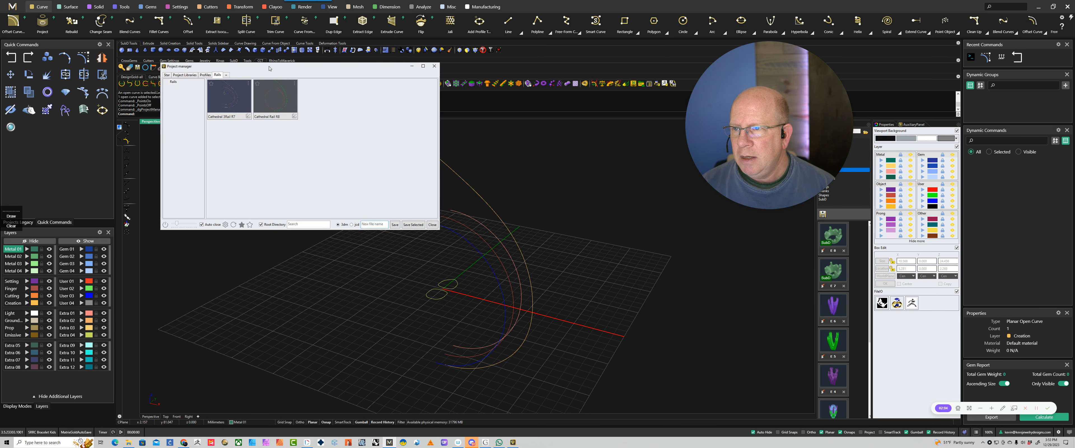
left_click(167, 74)
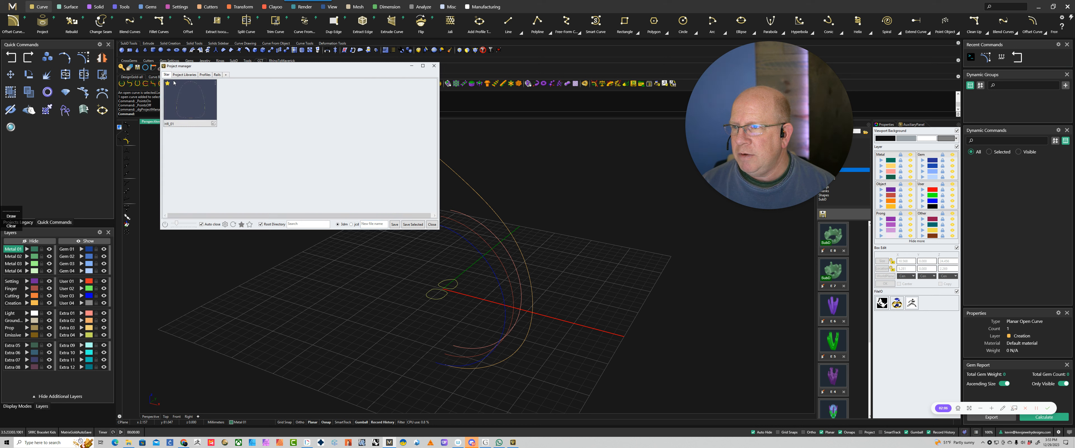
left_click(185, 75)
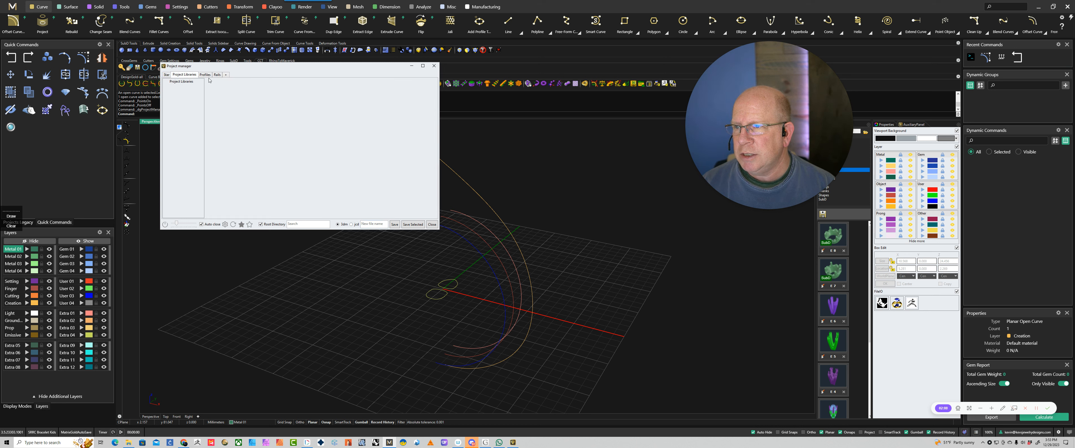
left_click(205, 75)
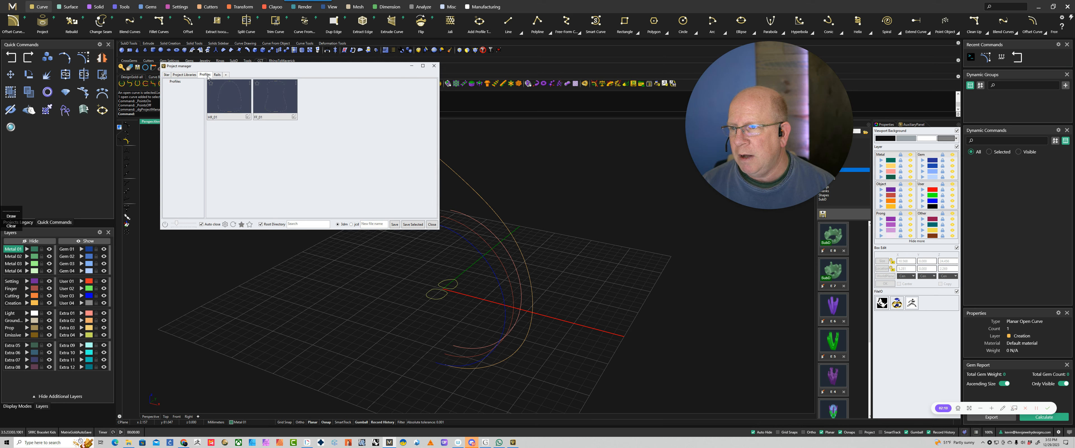
left_click(217, 74)
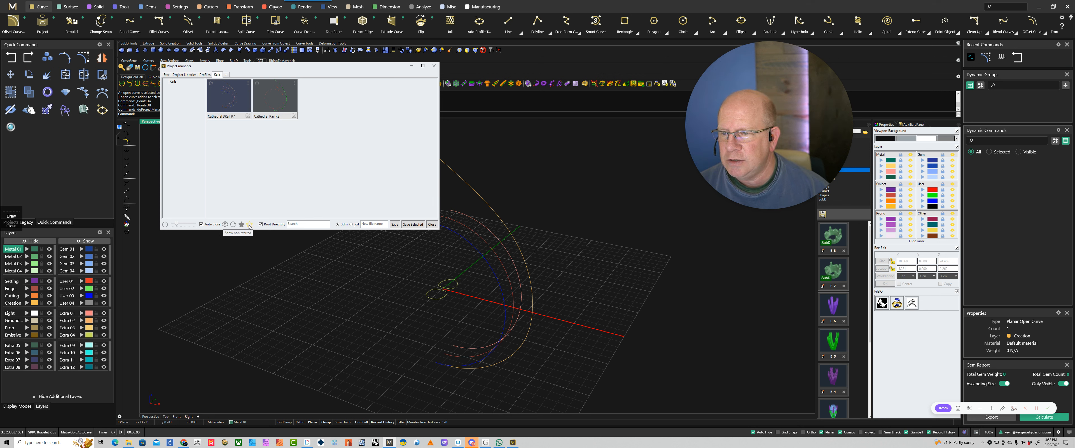
left_click(225, 225)
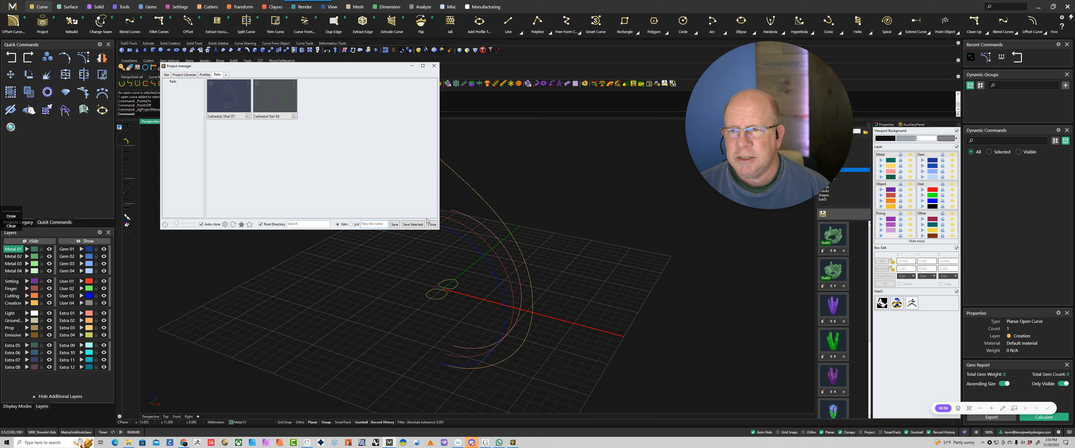
Close the Project Manager and position closed profile curves at the rail ends and top.
left_click(433, 224)
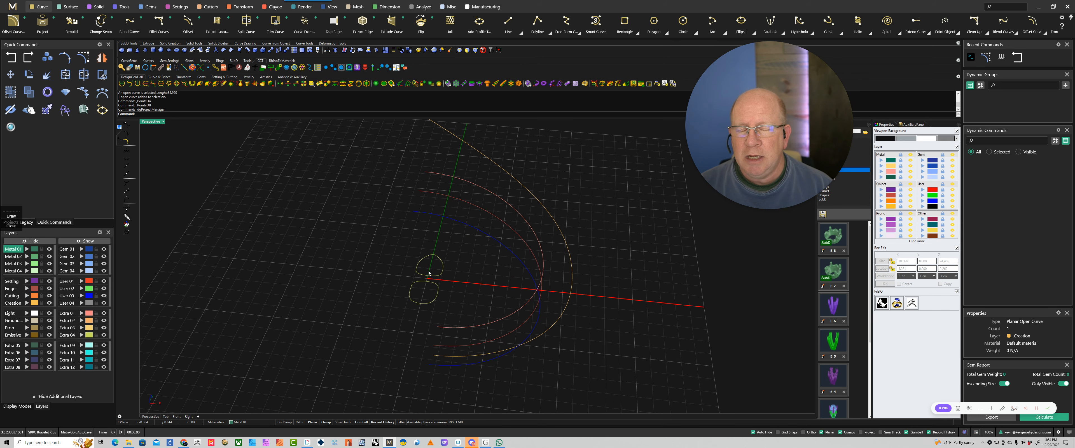
left_click(425, 268)
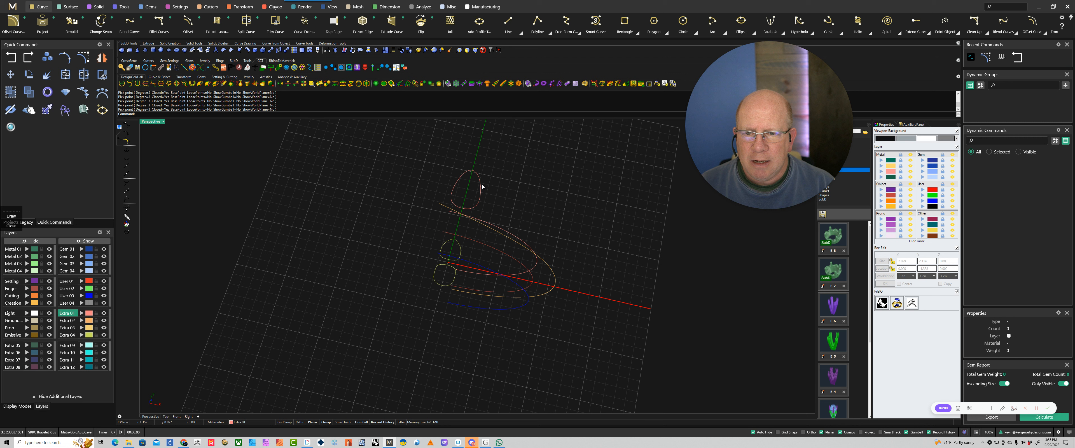
left_click(465, 192)
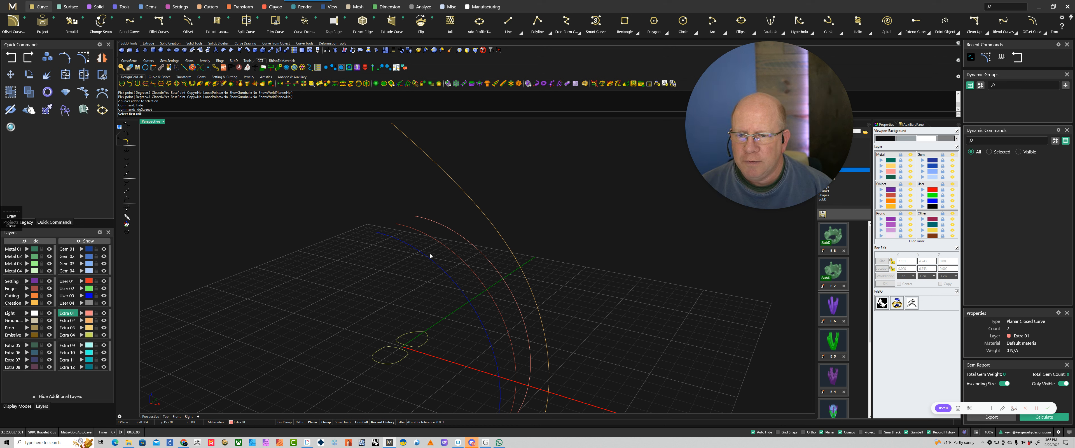
mouse_move(434, 263)
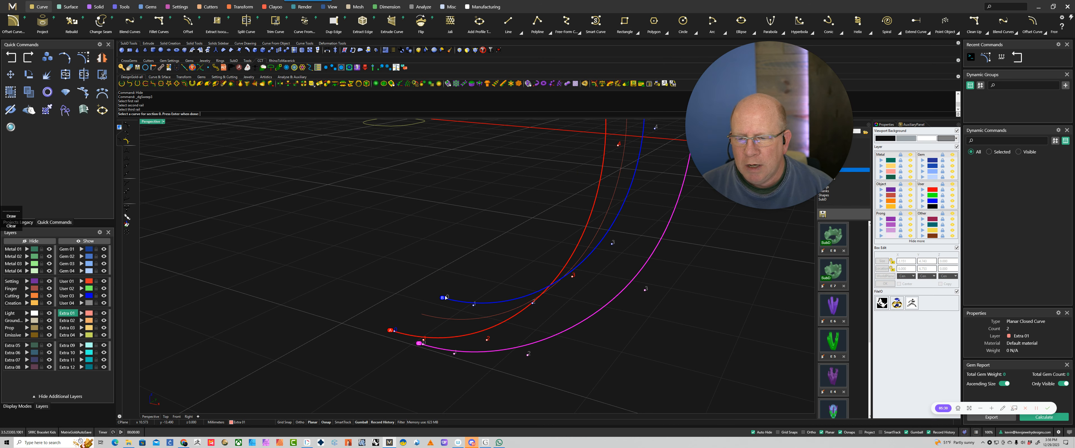
mouse_move(451, 306)
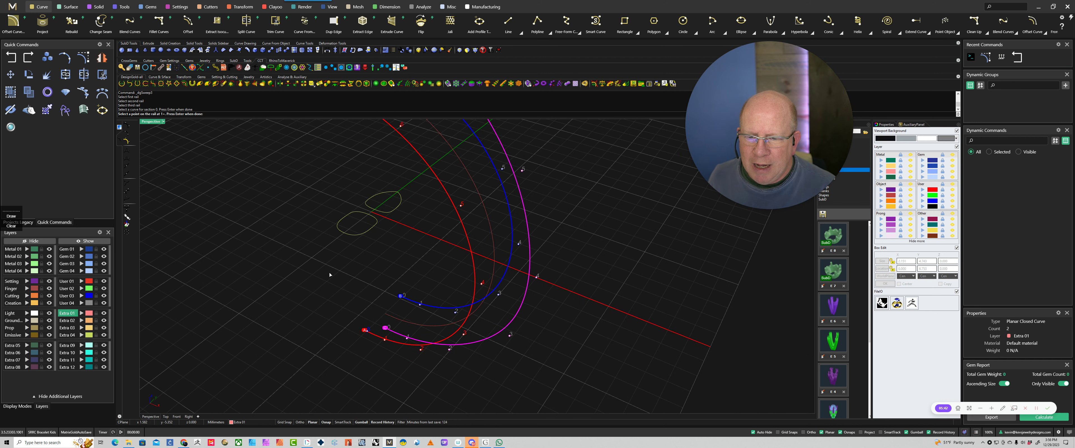
mouse_move(410, 322)
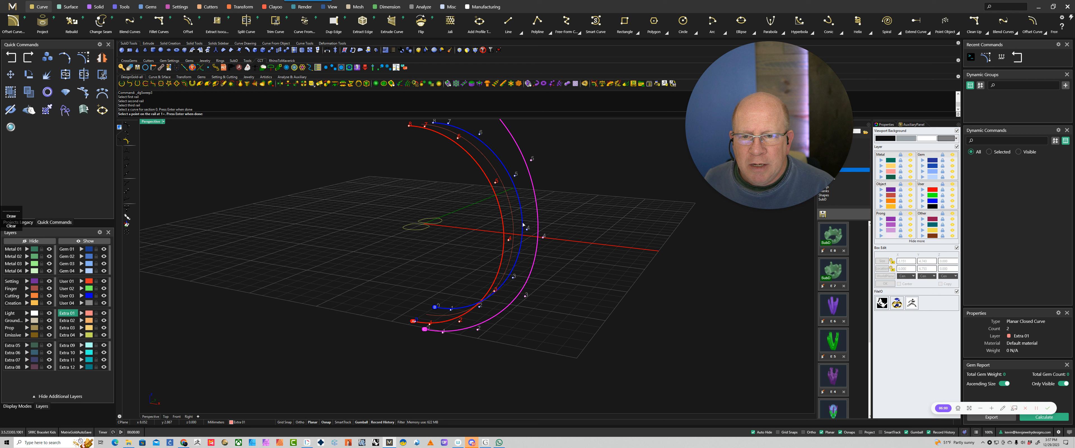
mouse_move(515, 178)
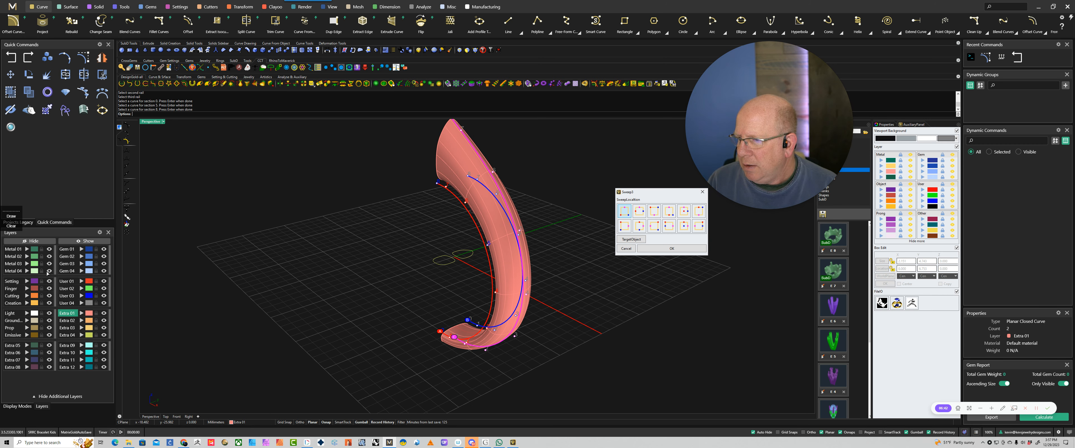
Move rail control points so the Sweep 2 preview stretches into a longer, broader arc.
left_click(11, 249)
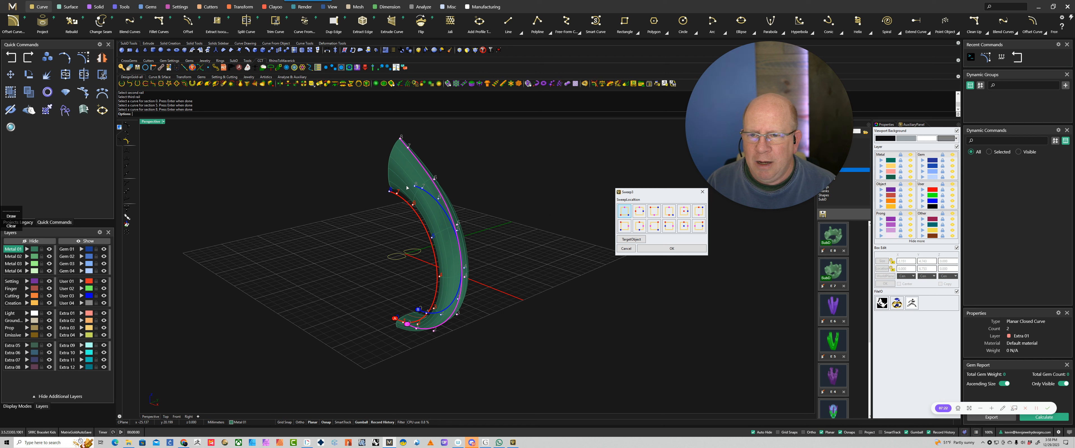
mouse_move(547, 278)
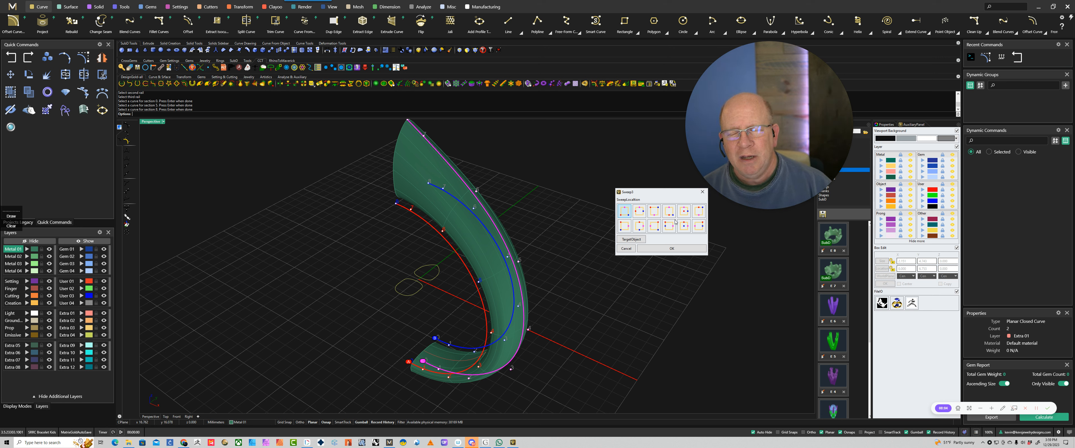
mouse_move(672, 232)
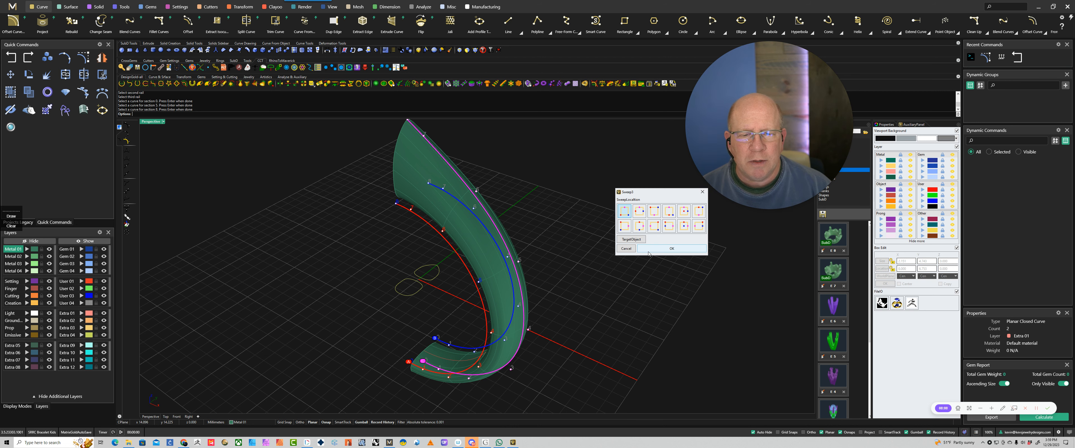
Confirm the Sweep 2 Rails dialog so the cathedral shank surface is committed.
left_click(672, 249)
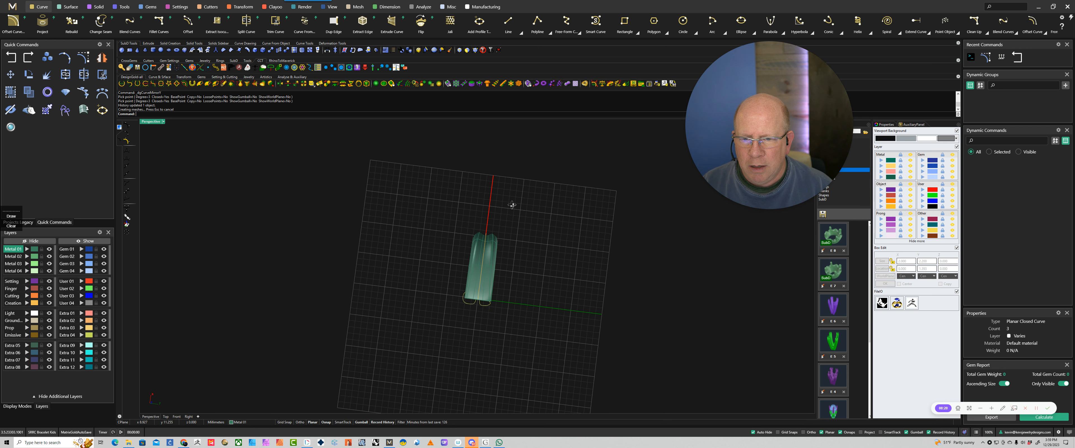
Select a rail curve so its history-linked sweep rebuilds into a new curved shank.
left_click_drag(510, 204, 547, 321)
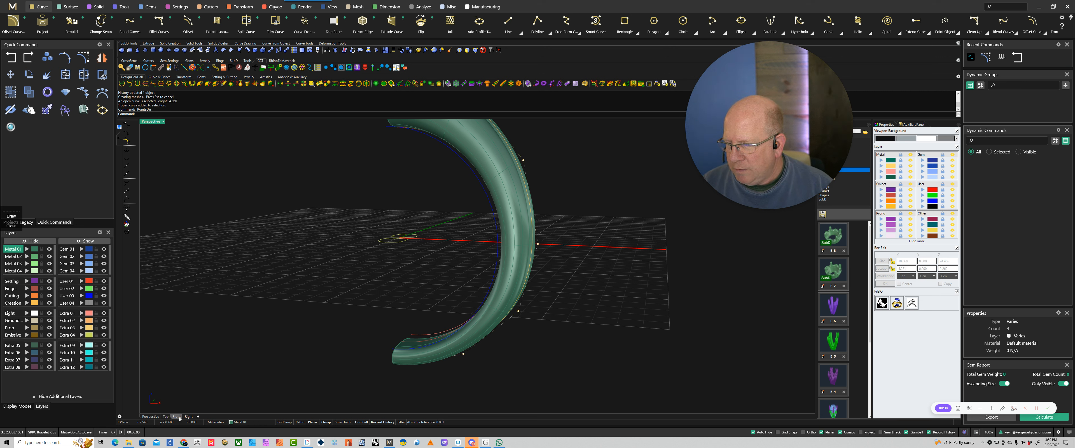
left_click(176, 416)
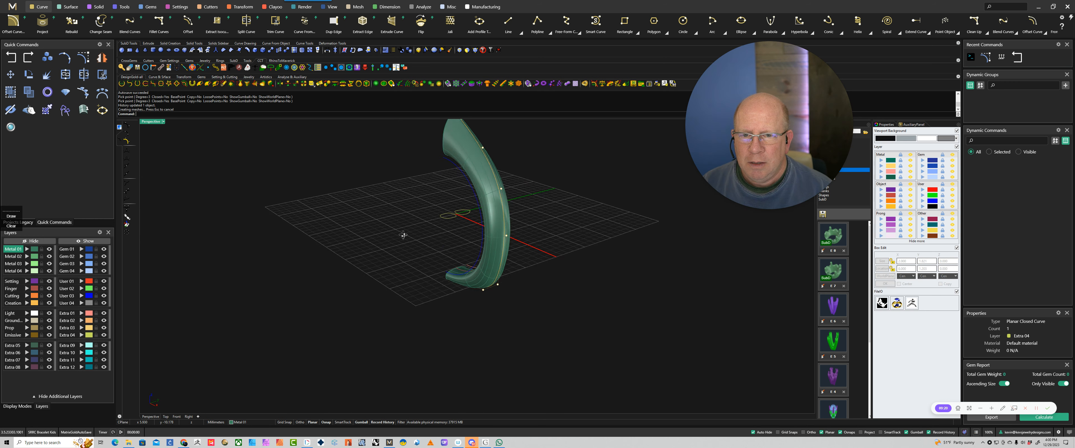
Choose the shank surface from the overlapping candidates in the Selection Menu.
left_click_drag(403, 235, 446, 324)
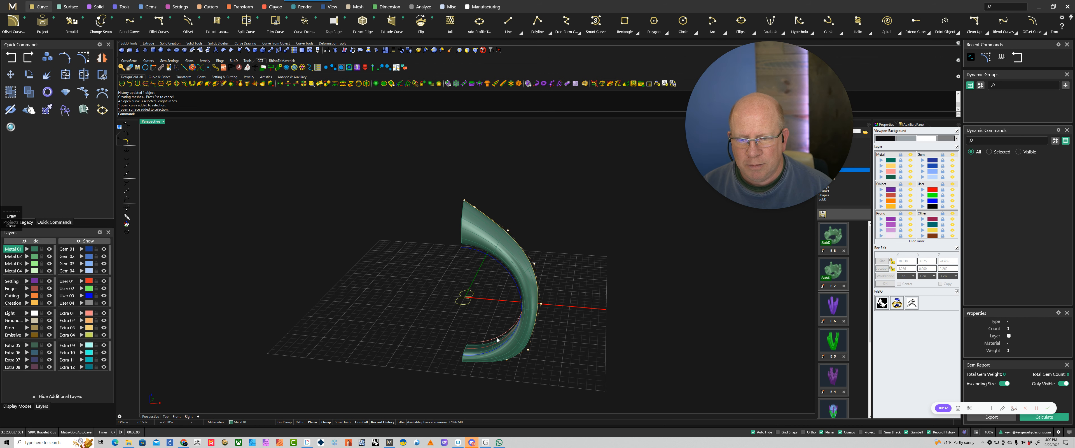
left_click(475, 357)
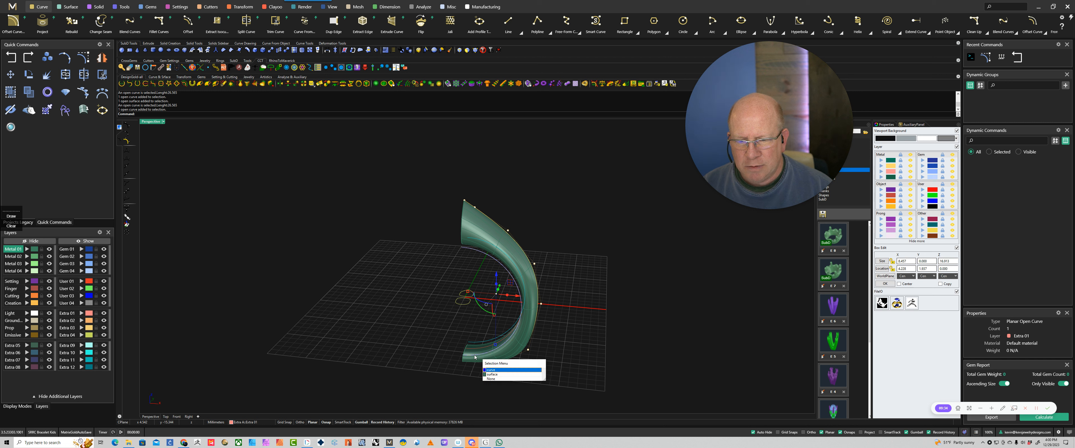
left_click(492, 374)
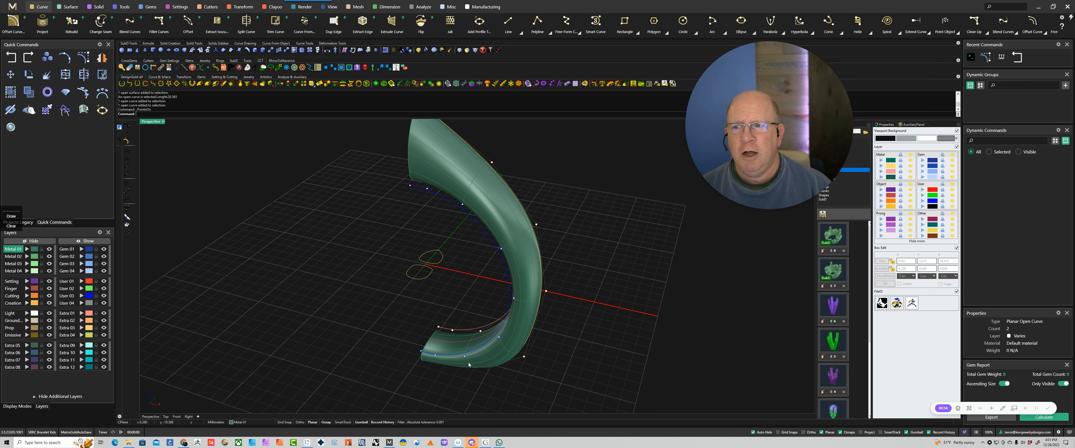
mouse_move(476, 381)
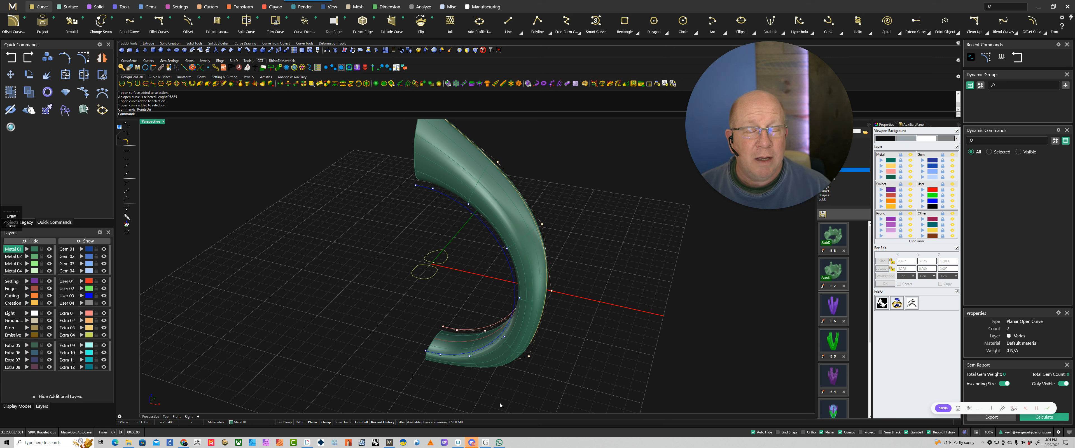
mouse_move(484, 383)
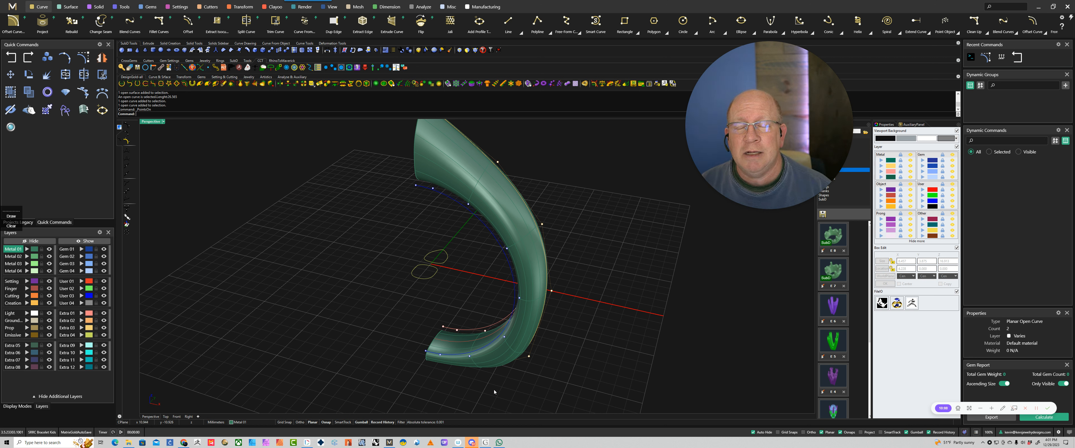
mouse_move(487, 395)
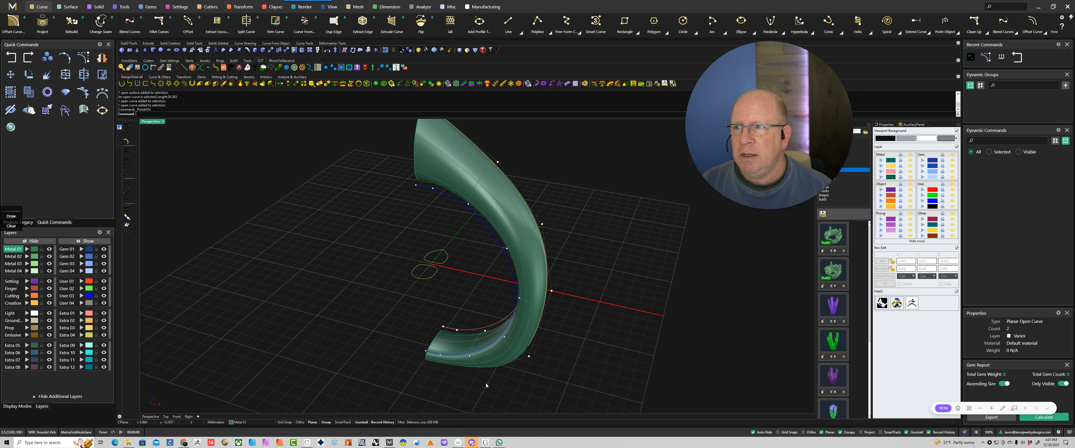
mouse_move(605, 354)
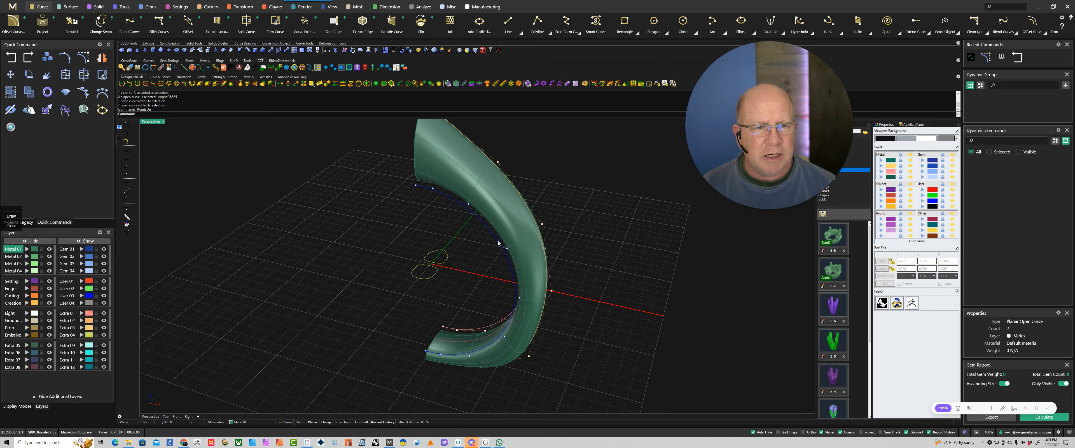
mouse_move(548, 193)
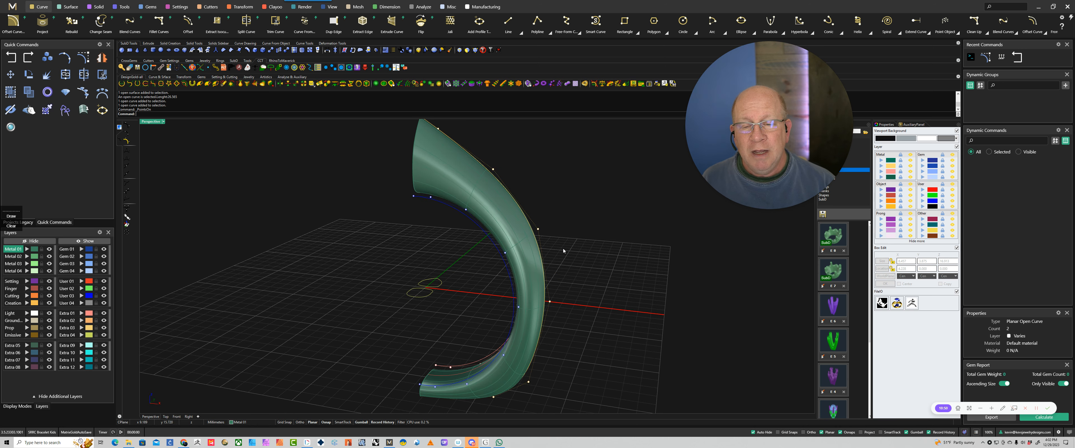
mouse_move(575, 240)
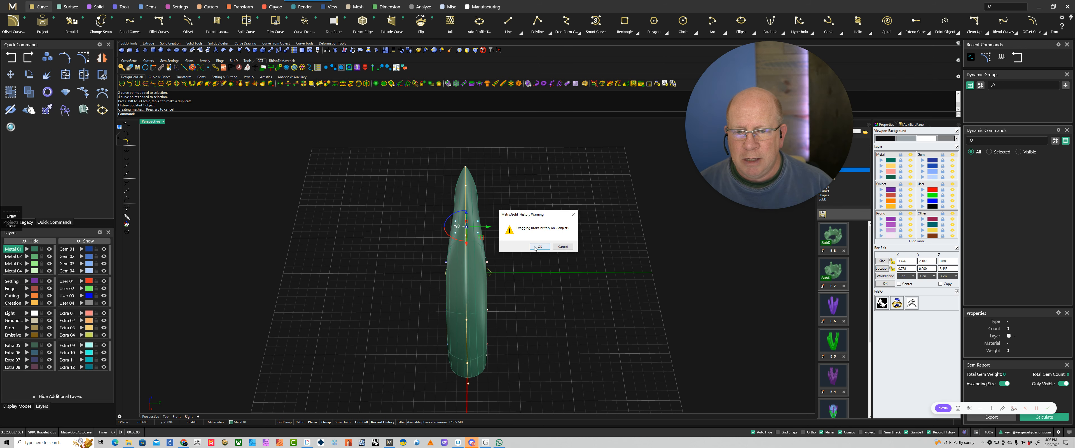
Accept the History Warning so the moved control points stay on the swept surface.
left_click(539, 247)
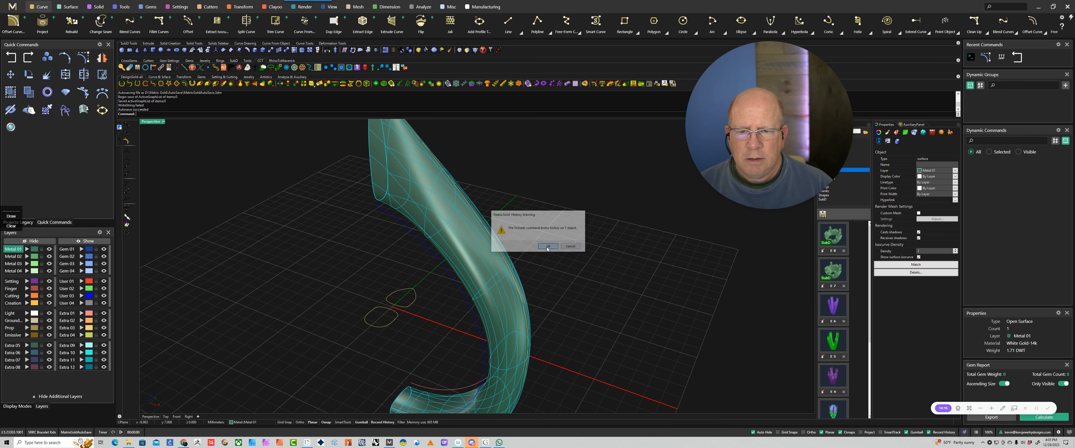
Accept the History Warning raised by the SoftEdit bend of the shank.
left_click(548, 246)
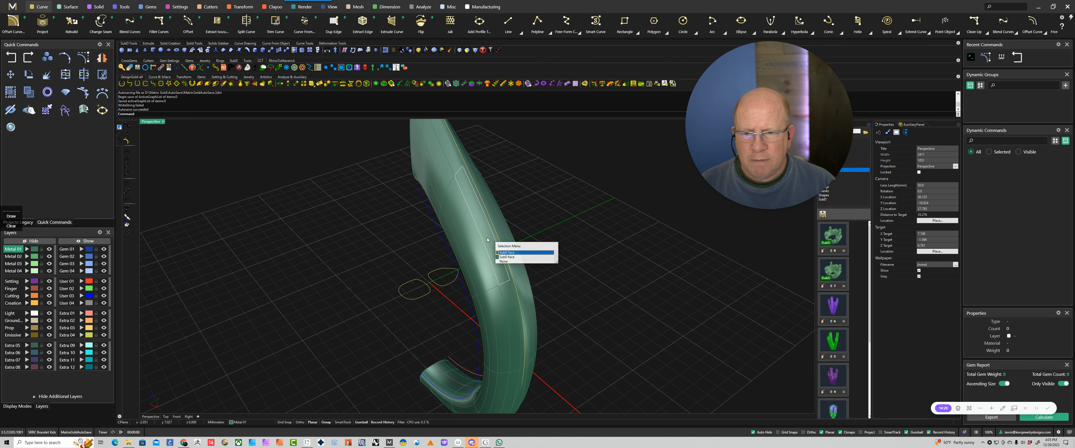
Pick the SubD face and edge candidates and drag them to flare the shank's top outward.
left_click(510, 252)
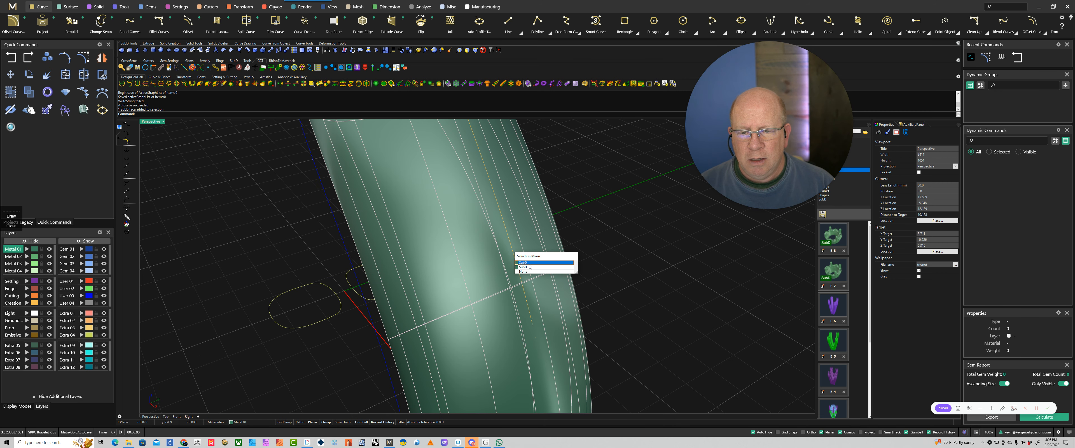
left_click(529, 263)
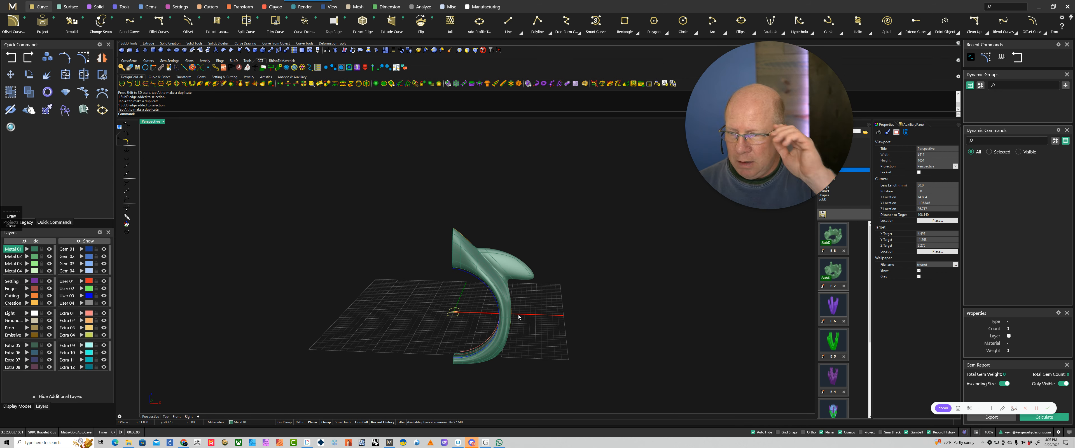
mouse_move(507, 312)
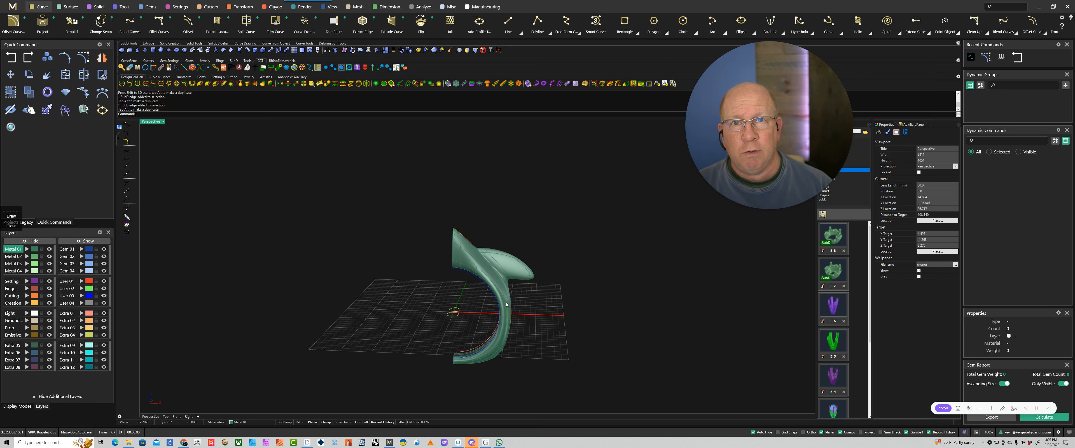
mouse_move(495, 232)
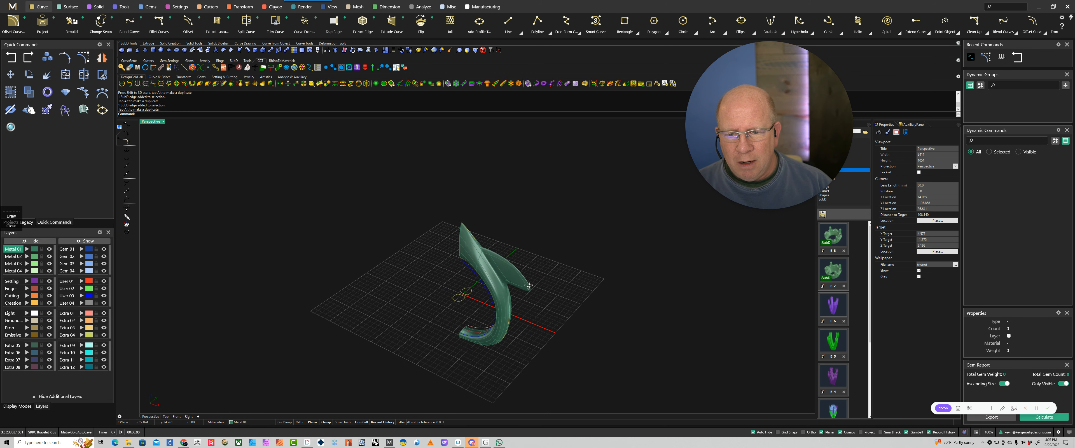
left_click_drag(528, 285, 517, 328)
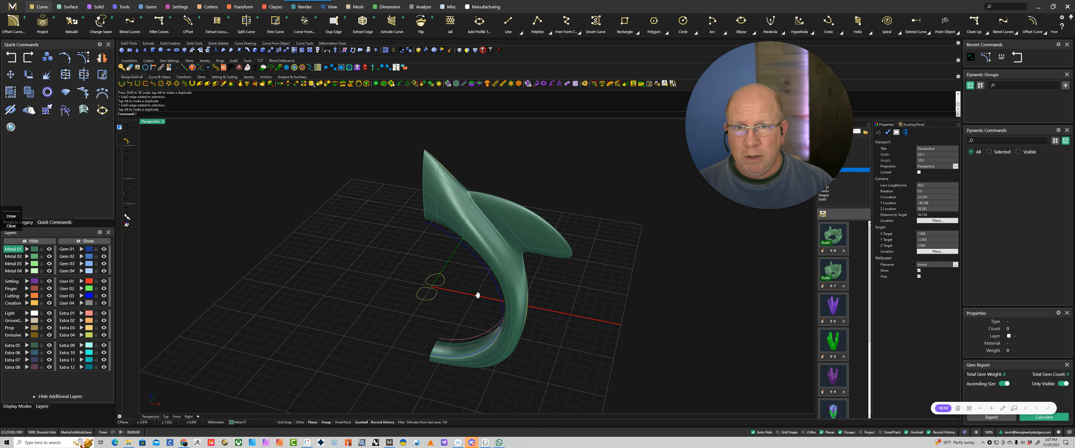
left_click_drag(478, 295, 479, 298)
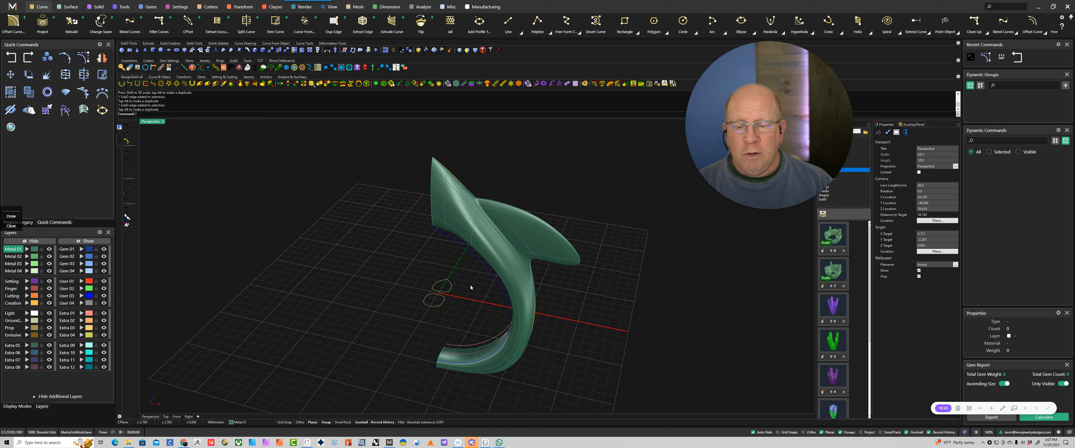
mouse_move(475, 286)
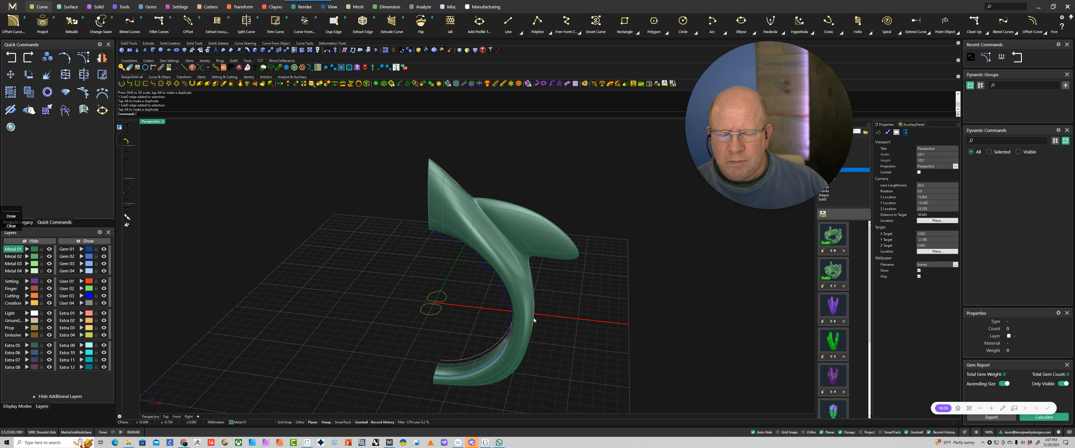
mouse_move(497, 333)
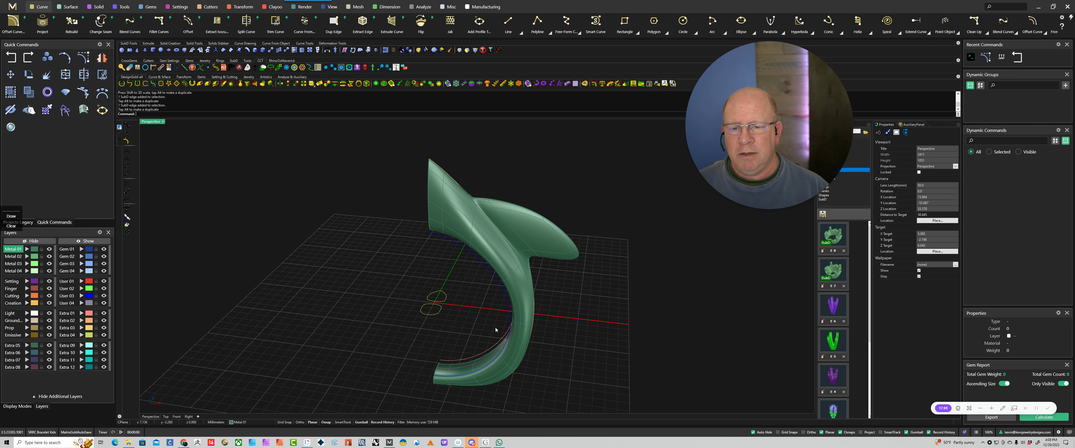
mouse_move(615, 316)
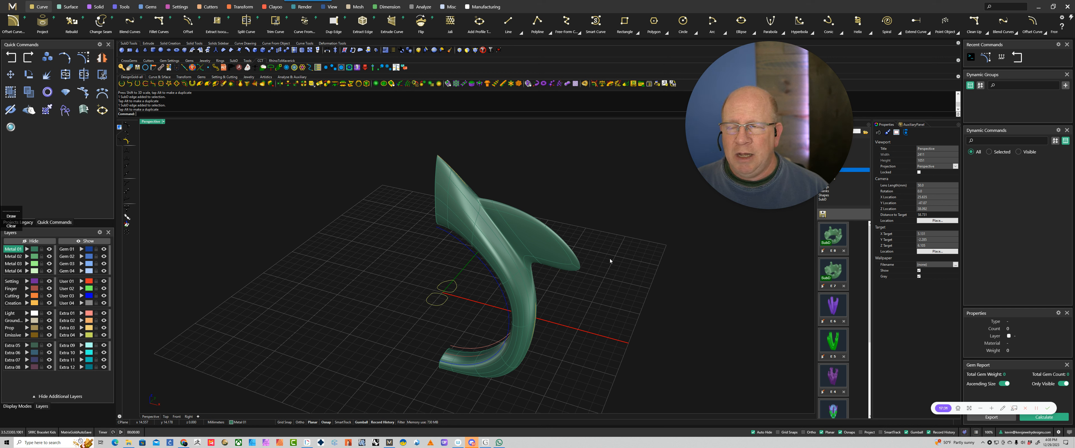
mouse_move(545, 279)
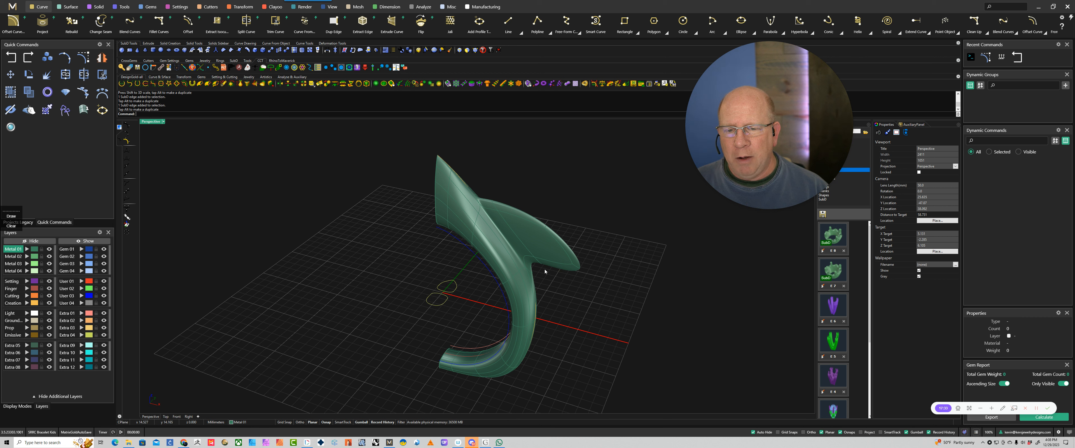